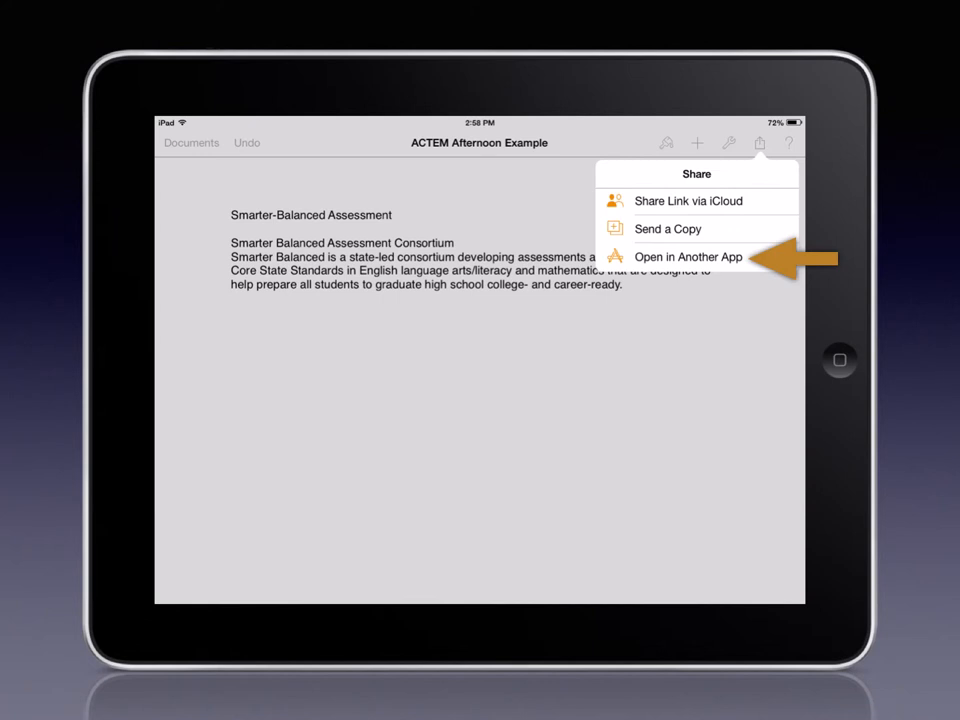
Step: Bring up the export format choices for the ACTEM Afternoon Example document via Open in Another App
click(688, 256)
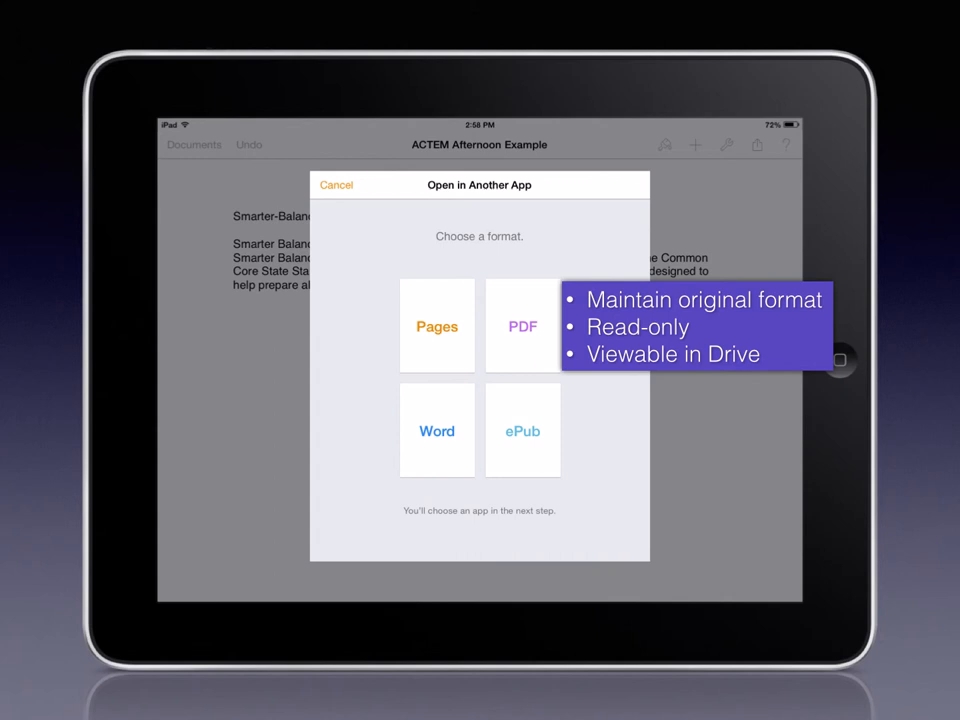
Step: Keep the original Pages format and show the list of apps that can receive the document
click(522, 324)
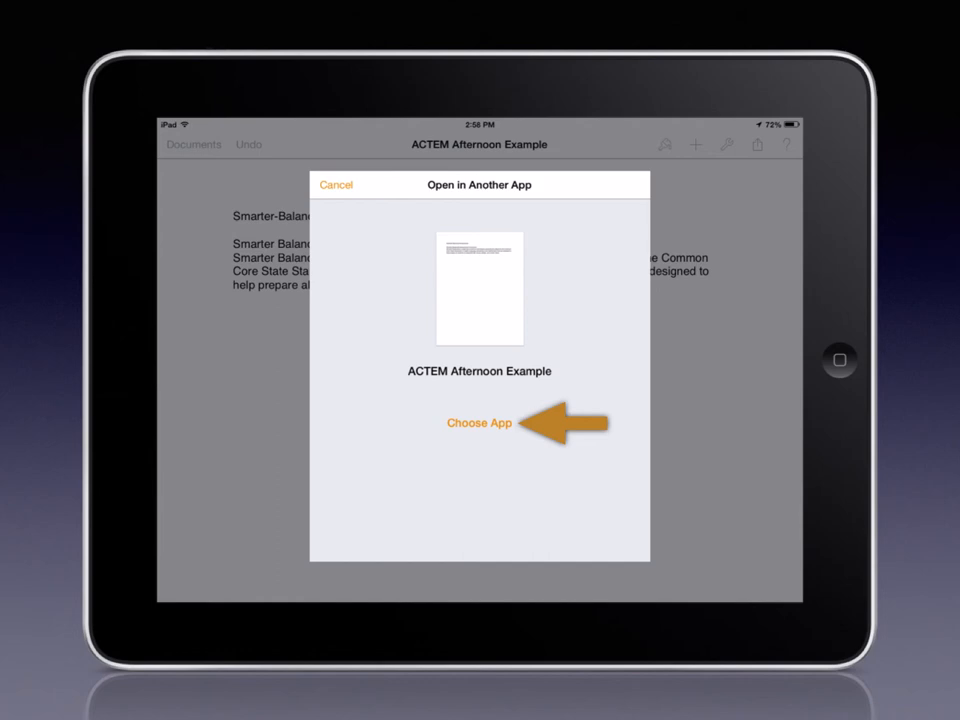
click(480, 422)
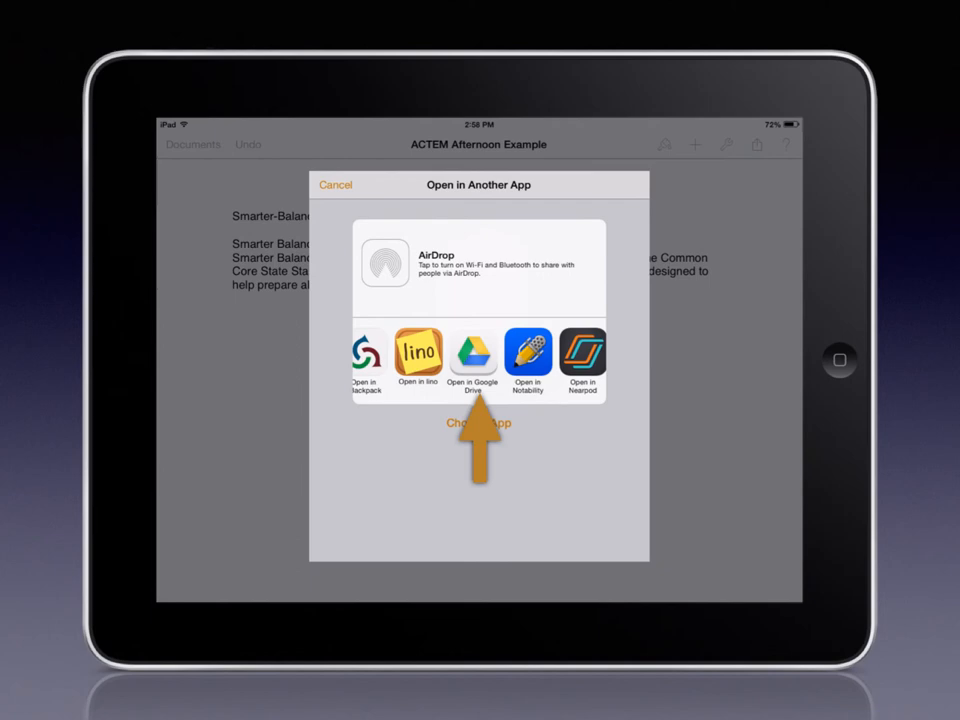
Step: Upload ACTEM Afternoon Example.pages.zip to Google Drive and view it under Recent Uploads
click(472, 356)
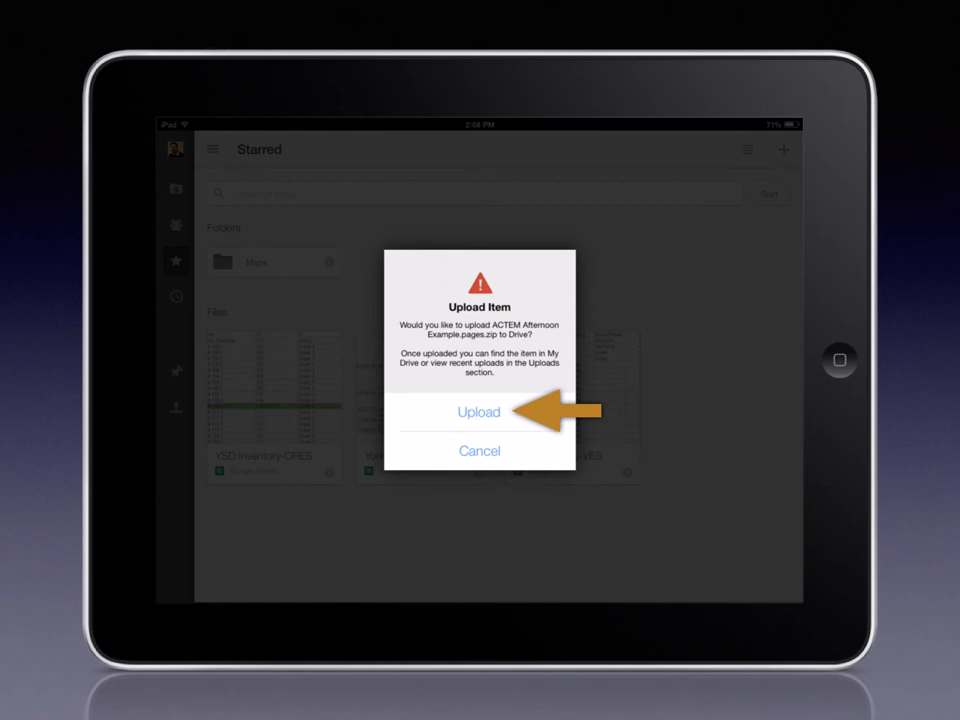
click(480, 412)
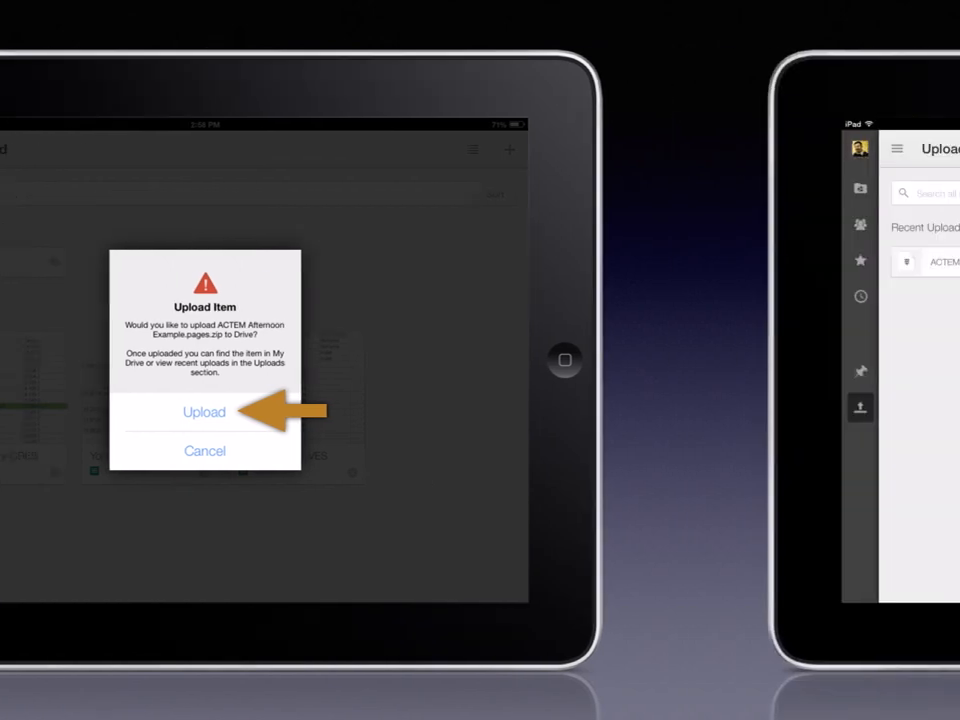
click(204, 412)
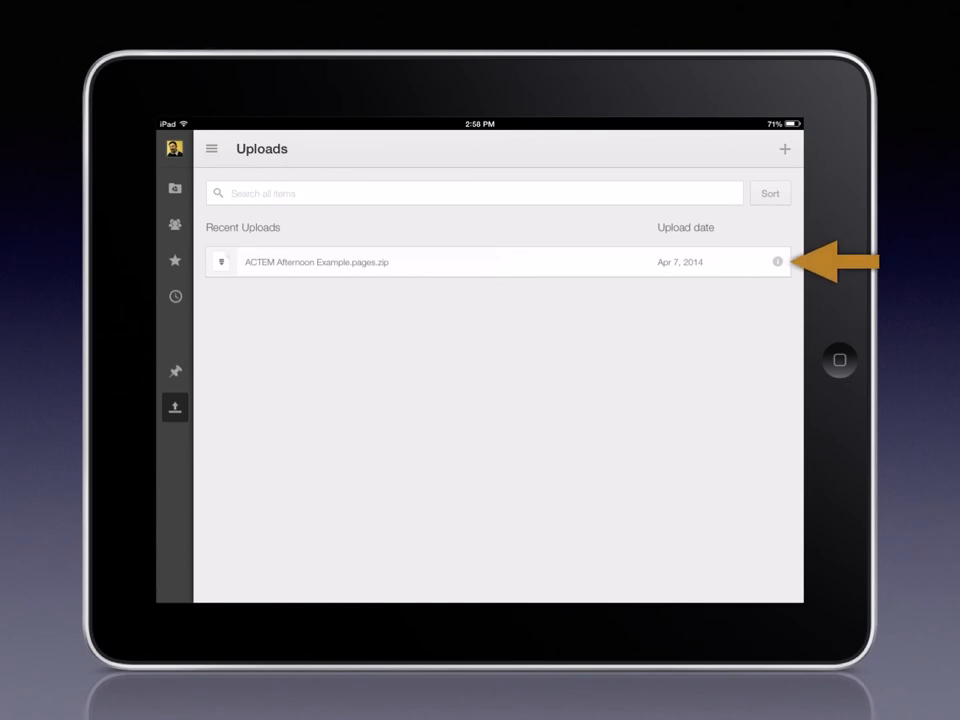